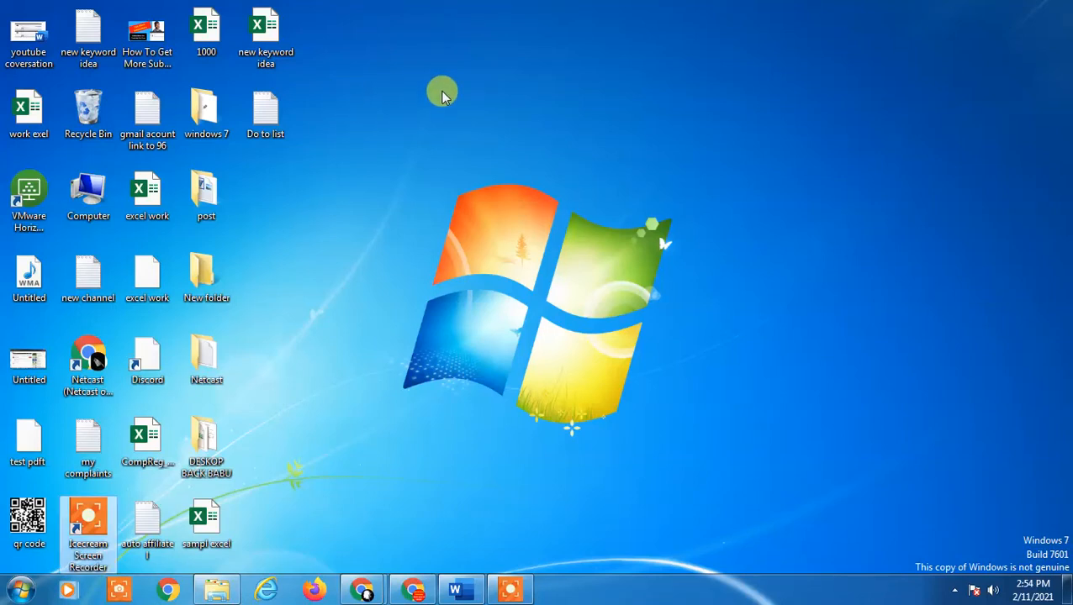
mouse_move(612, 164)
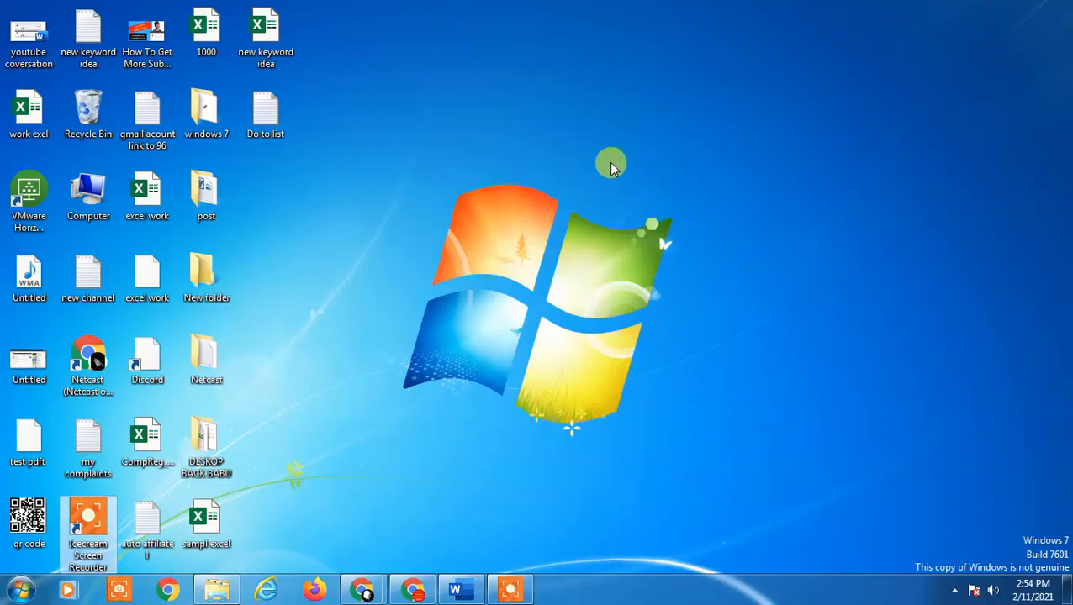
mouse_move(731, 63)
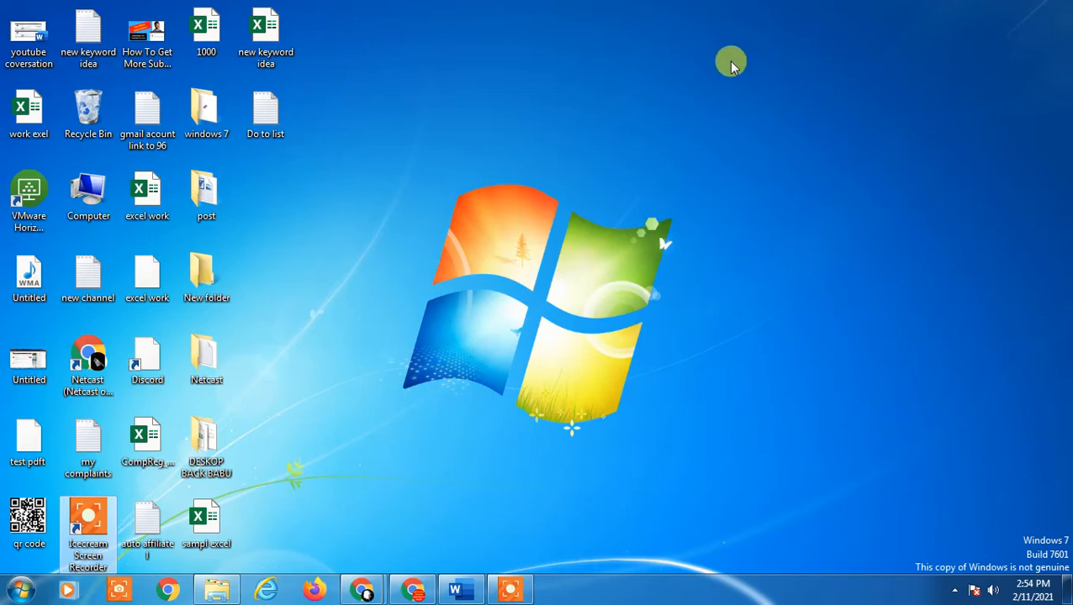
mouse_move(684, 212)
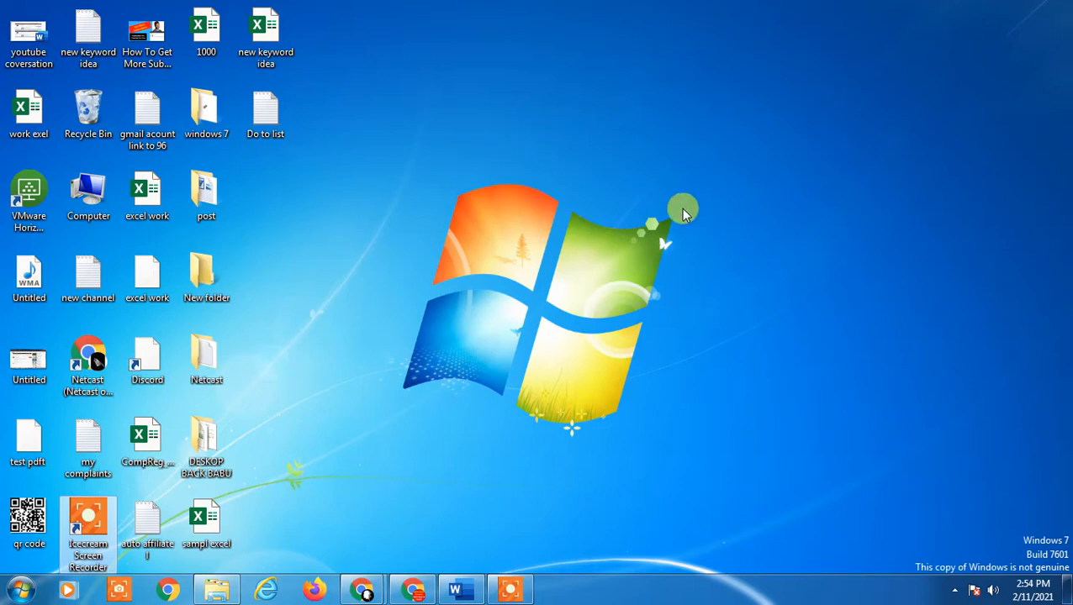
mouse_move(603, 172)
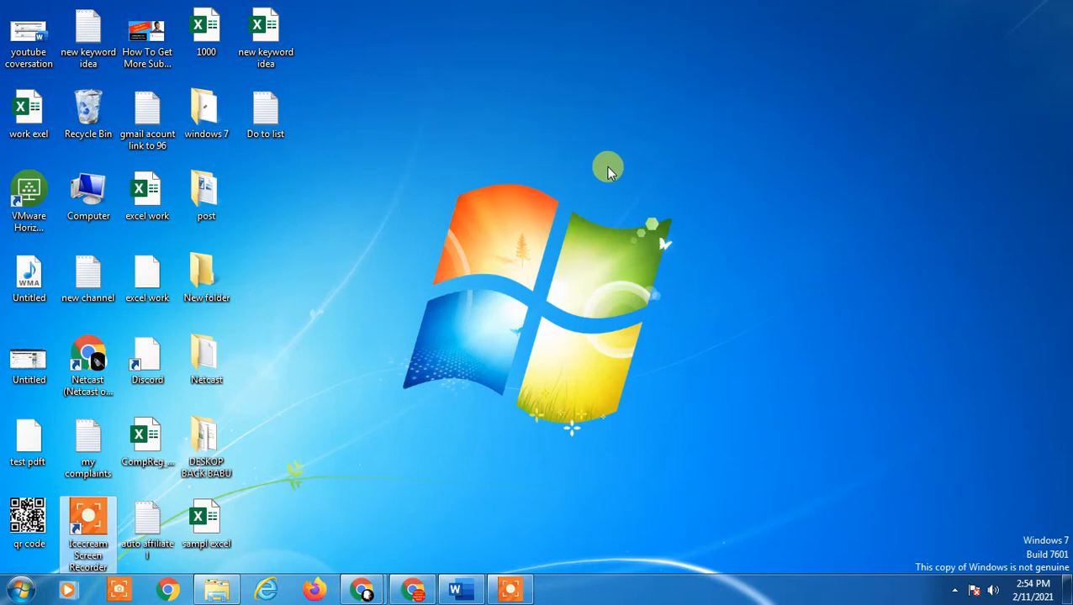
mouse_move(450, 327)
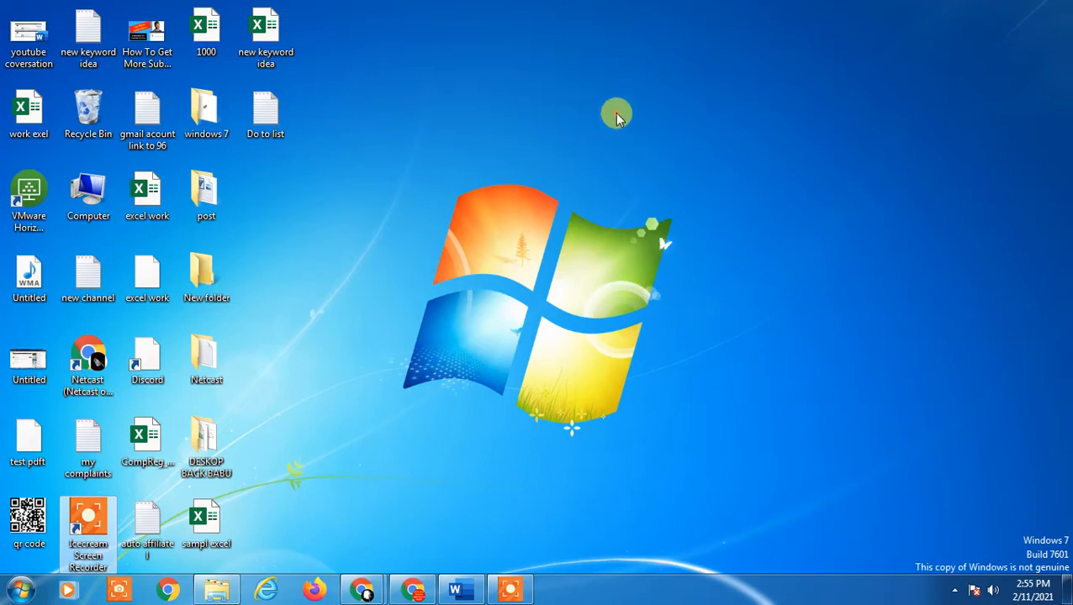
Refresh the Windows 7 desktop from its right-click menu.
right_click(617, 114)
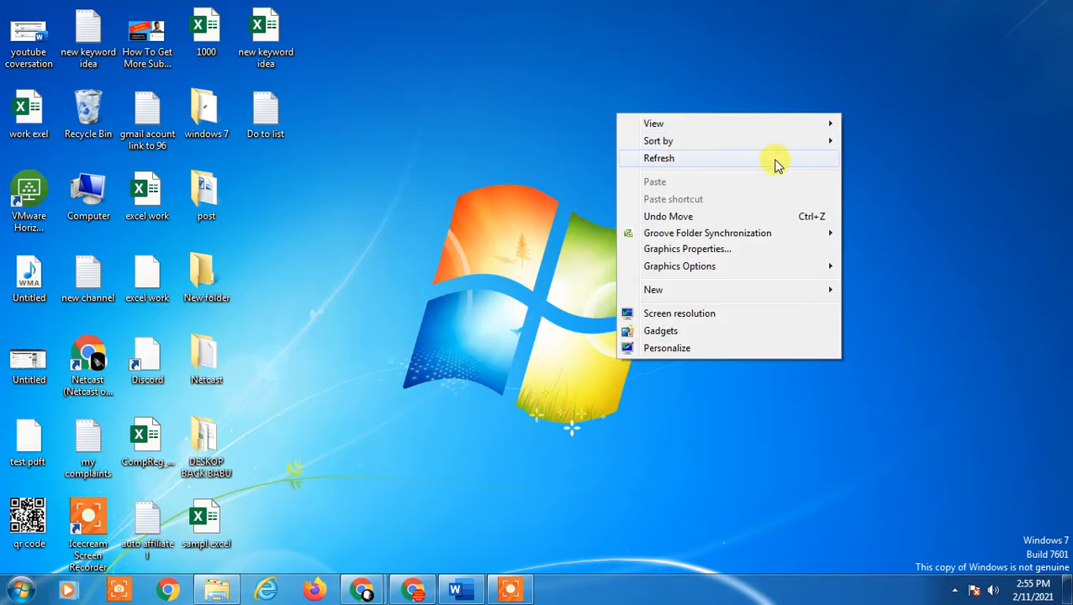
click(659, 158)
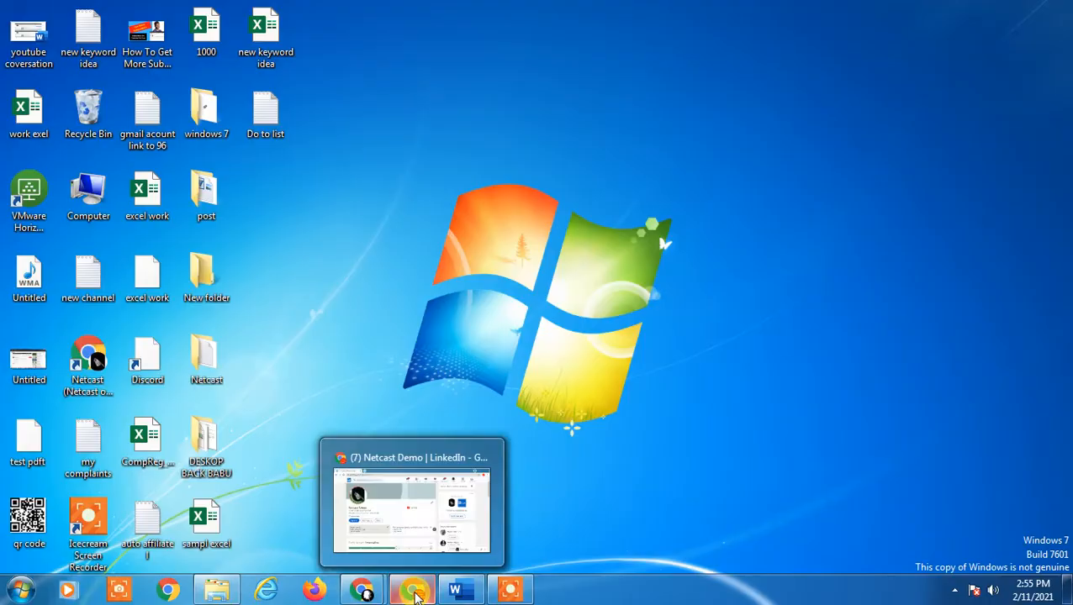
mouse_move(508, 588)
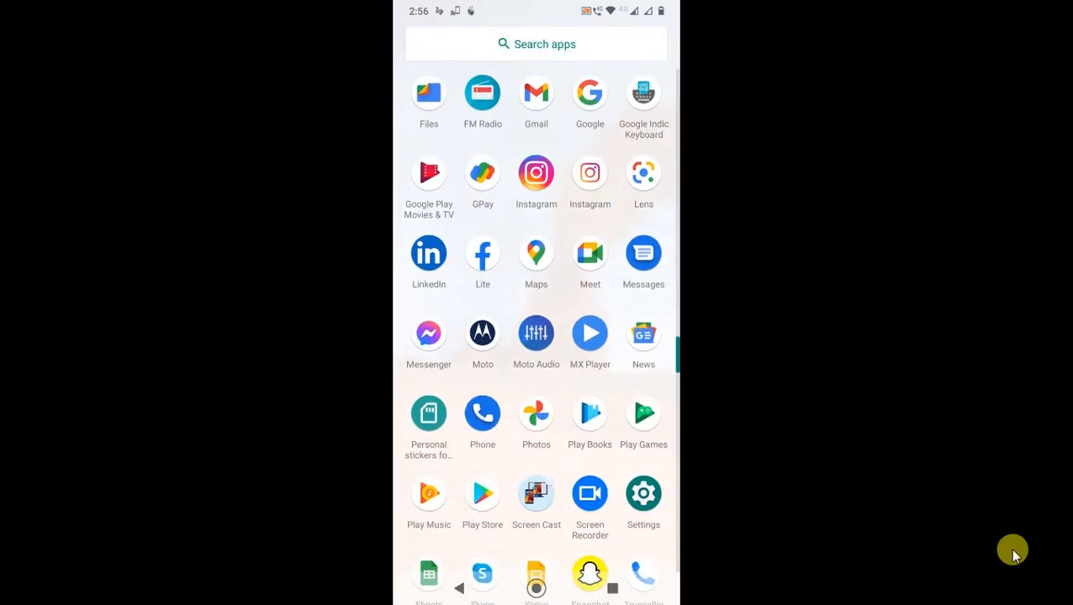
Launch the LinkedIn app to its home feed.
click(429, 93)
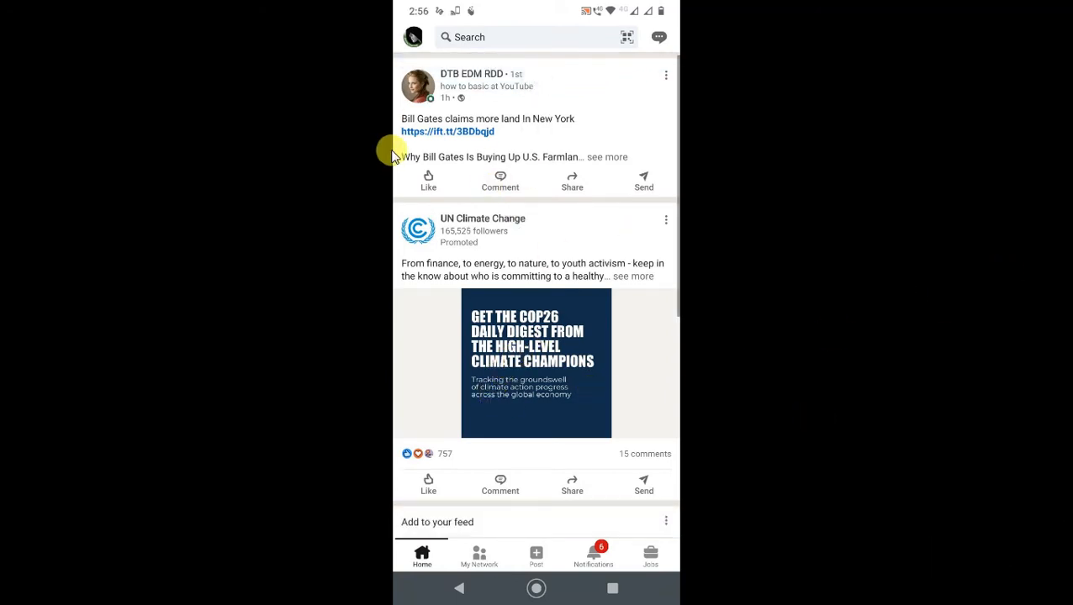
mouse_move(598, 290)
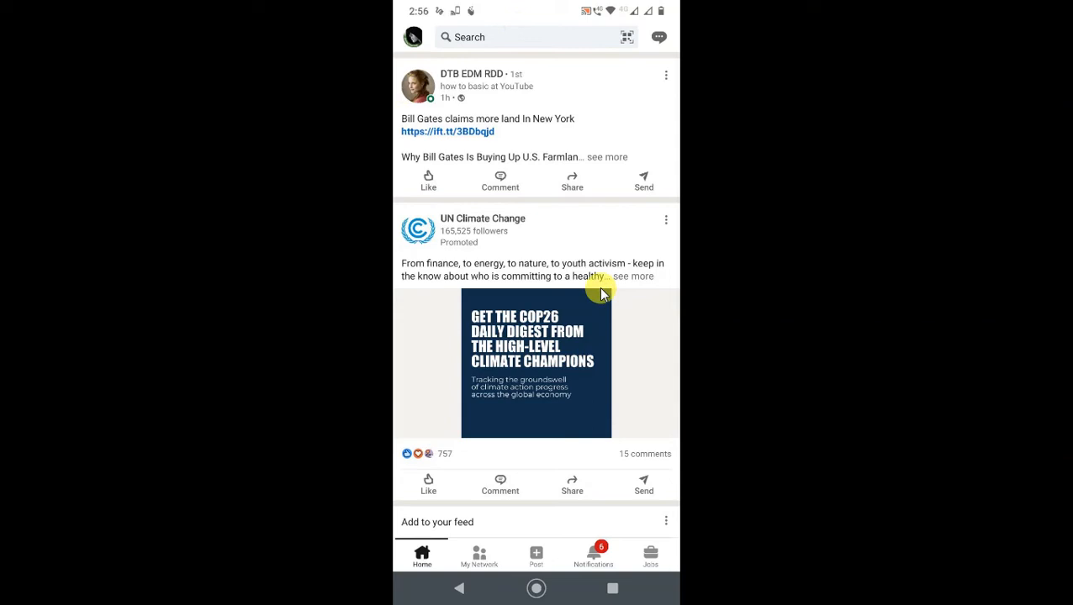
mouse_move(416, 40)
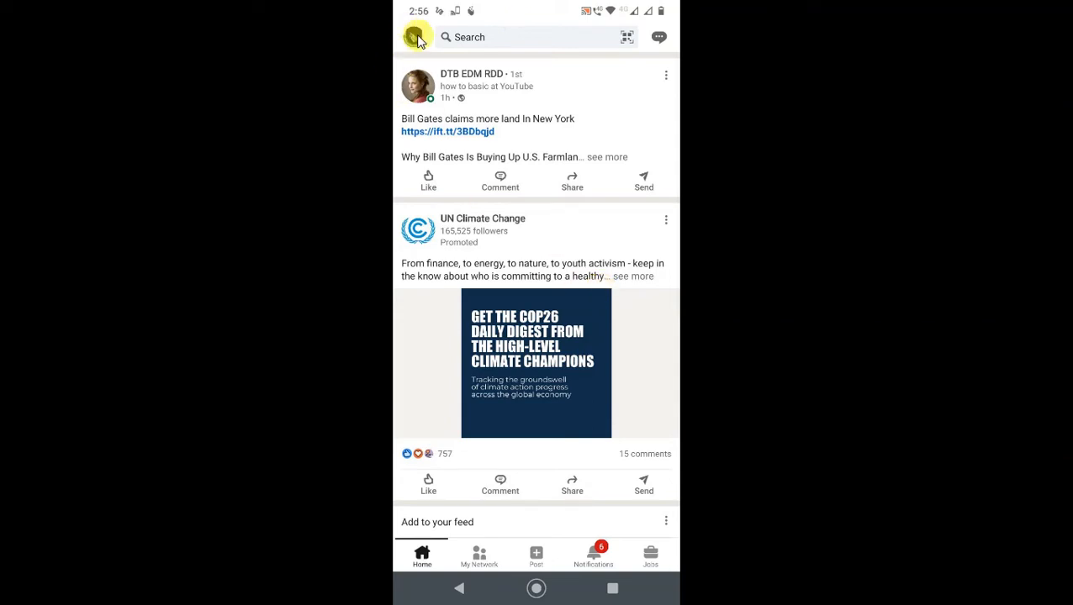
Go to Settings from the profile picture's side panel.
click(417, 37)
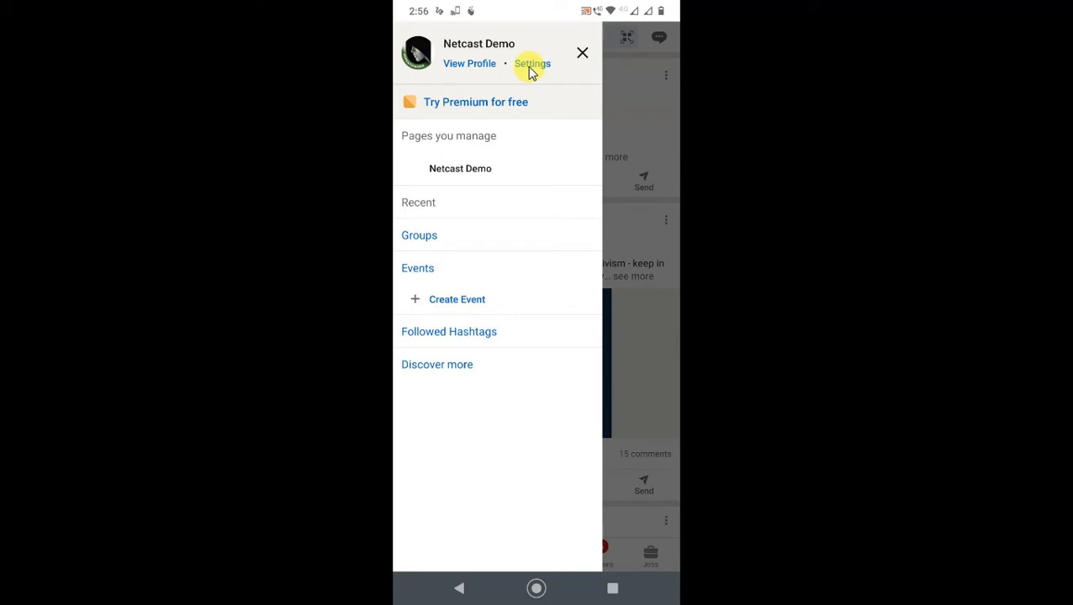
click(532, 63)
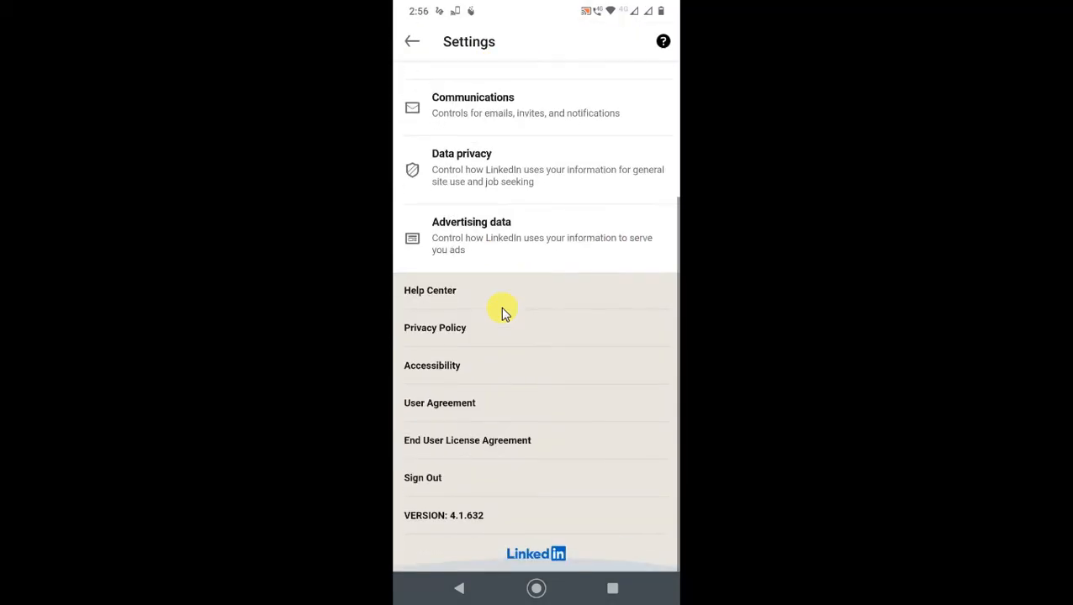
Reach the Profile viewing options under Visibility settings.
scroll(down, 3)
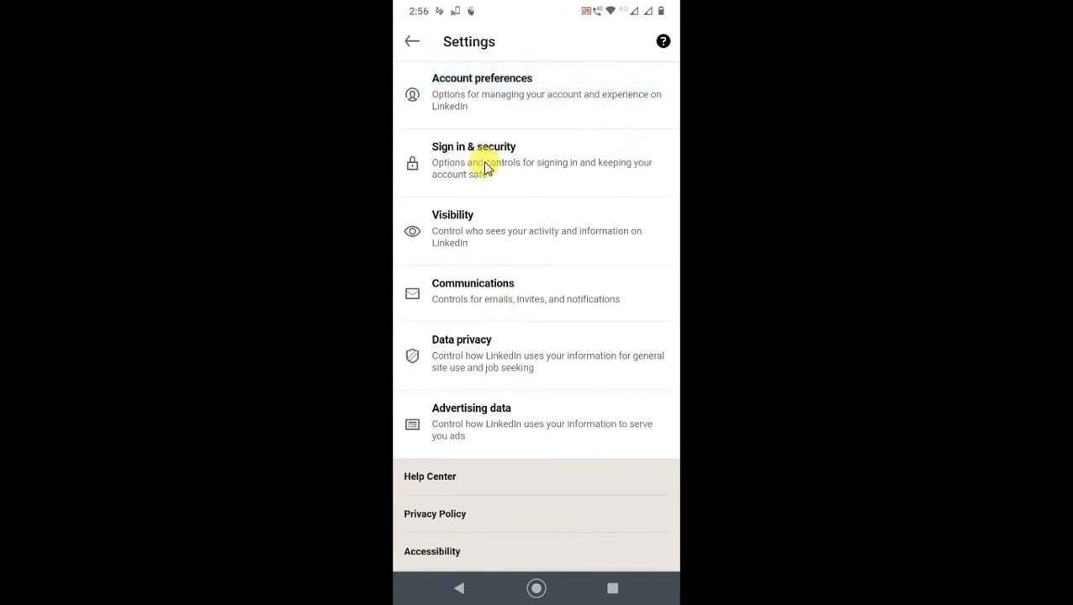
mouse_move(568, 216)
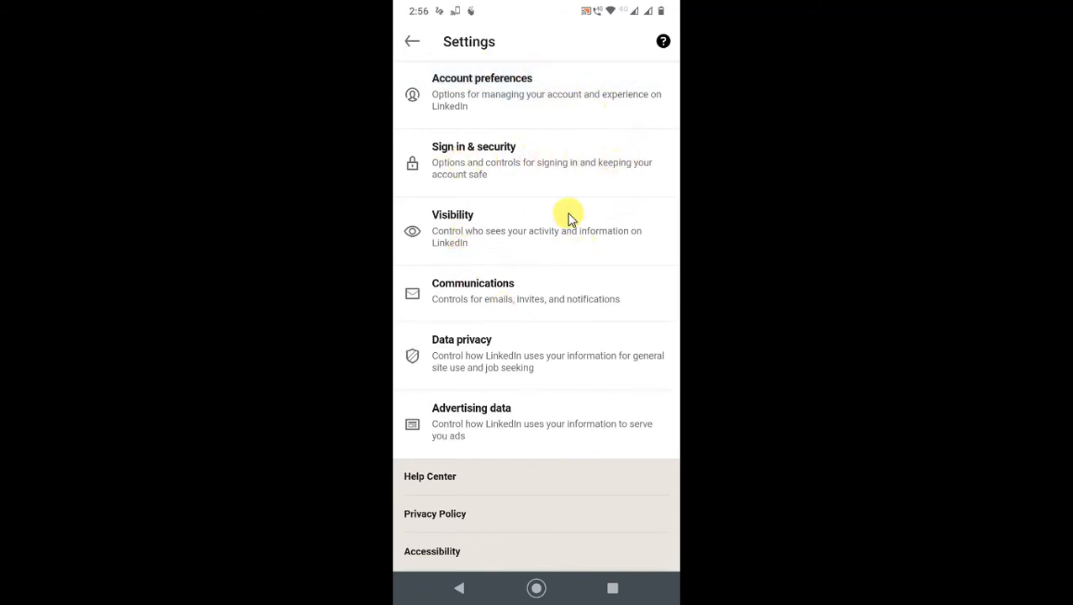
mouse_move(470, 244)
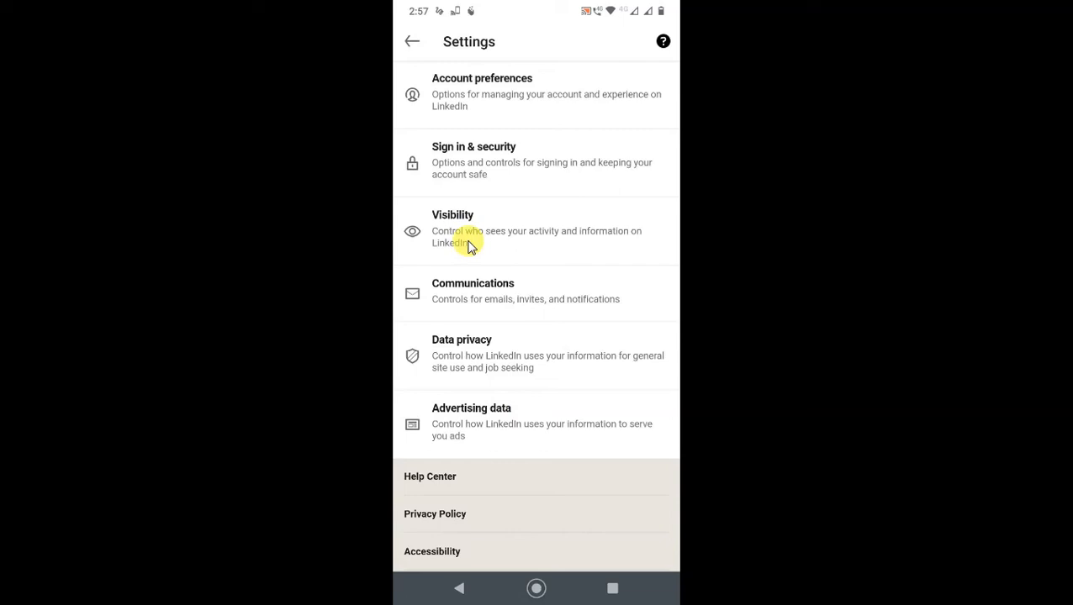
click(453, 231)
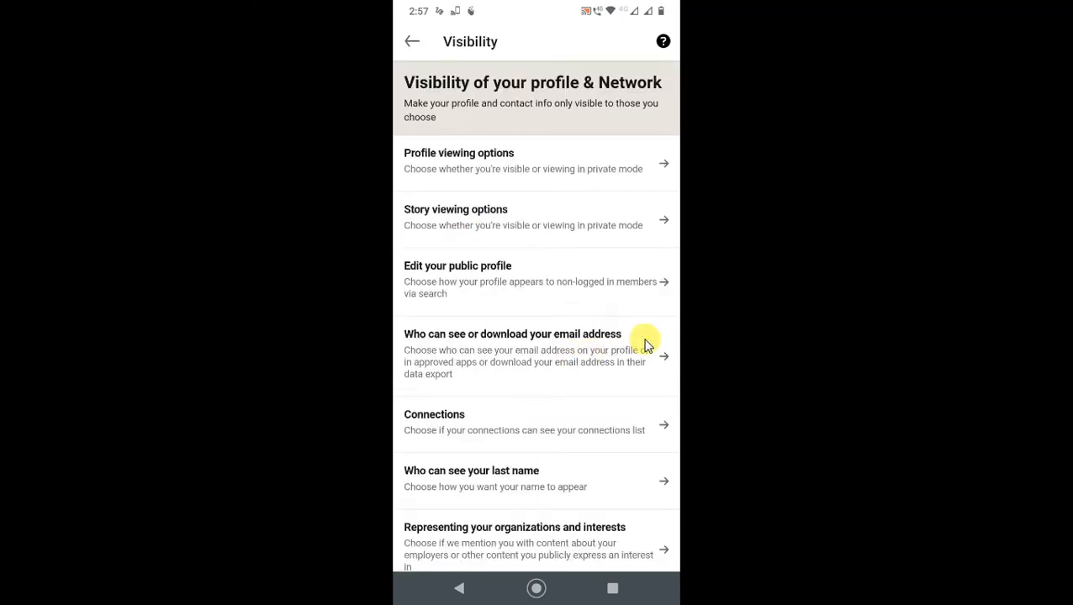
mouse_move(459, 156)
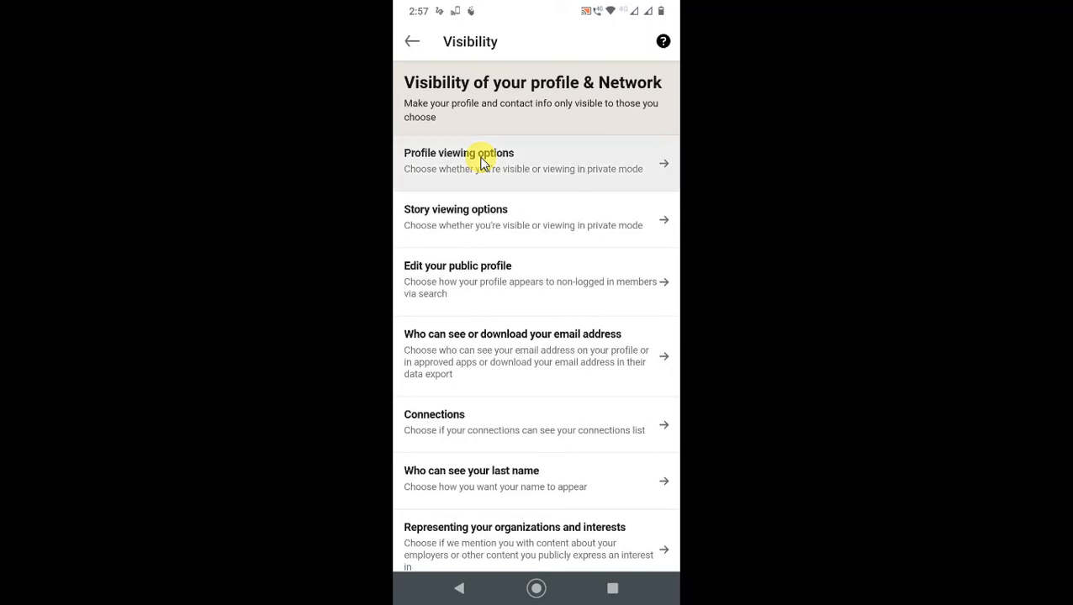
click(458, 160)
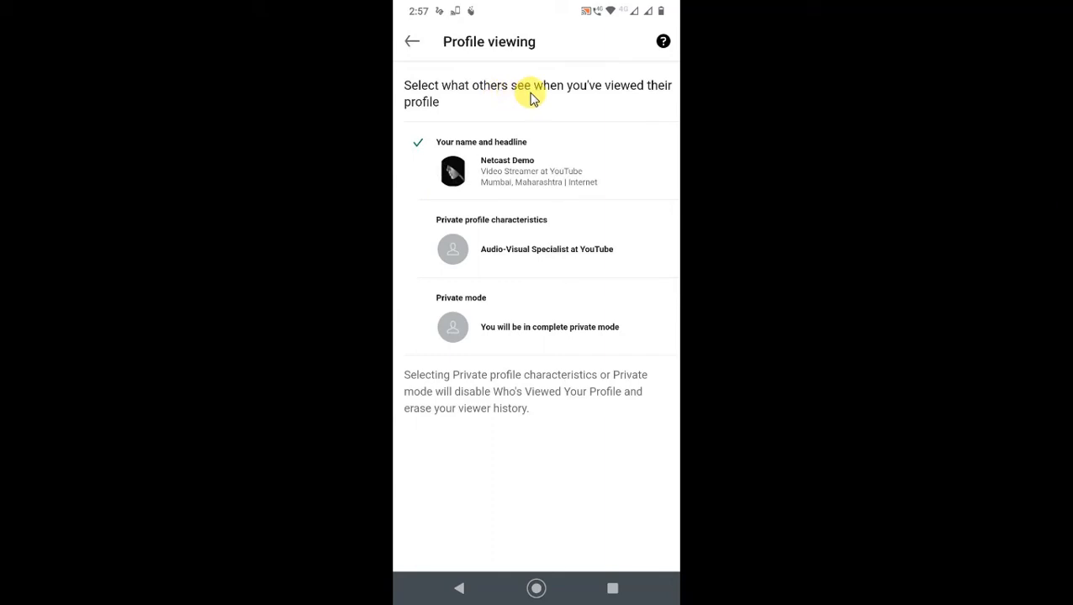
mouse_move(414, 92)
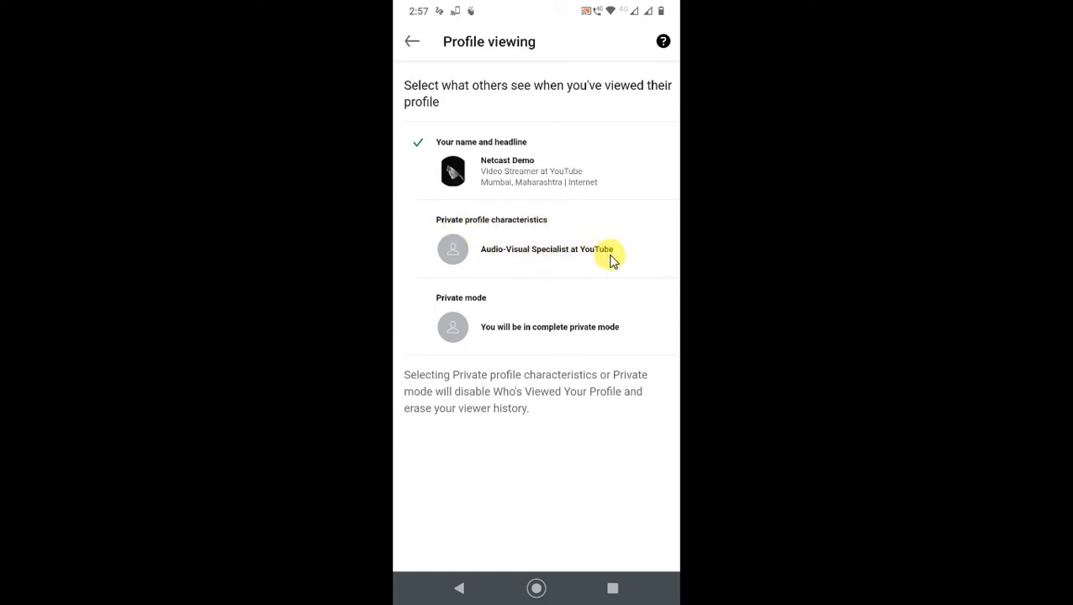
mouse_move(516, 315)
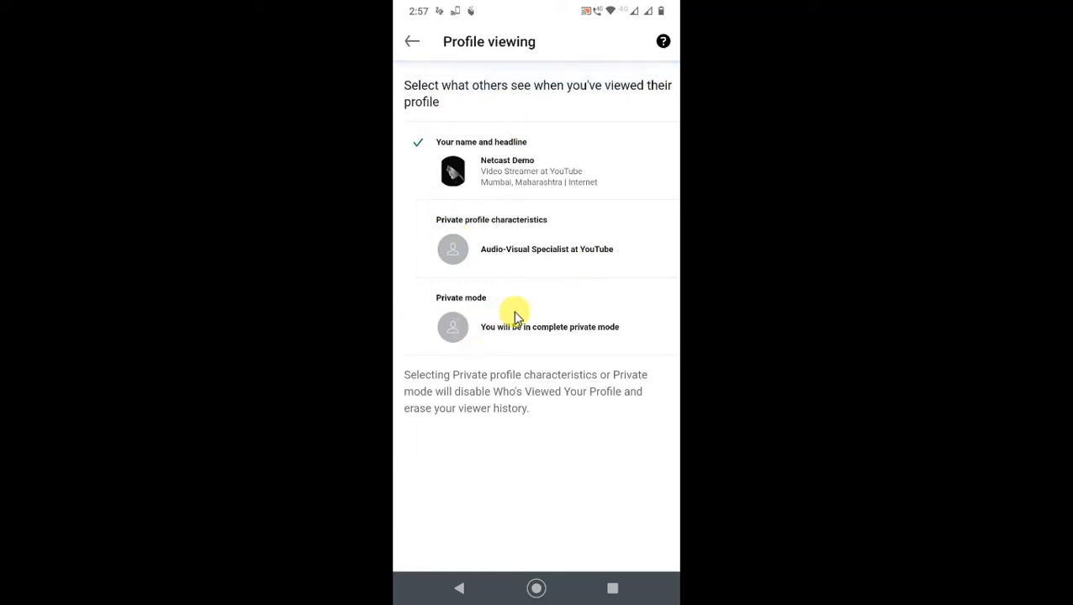
mouse_move(559, 343)
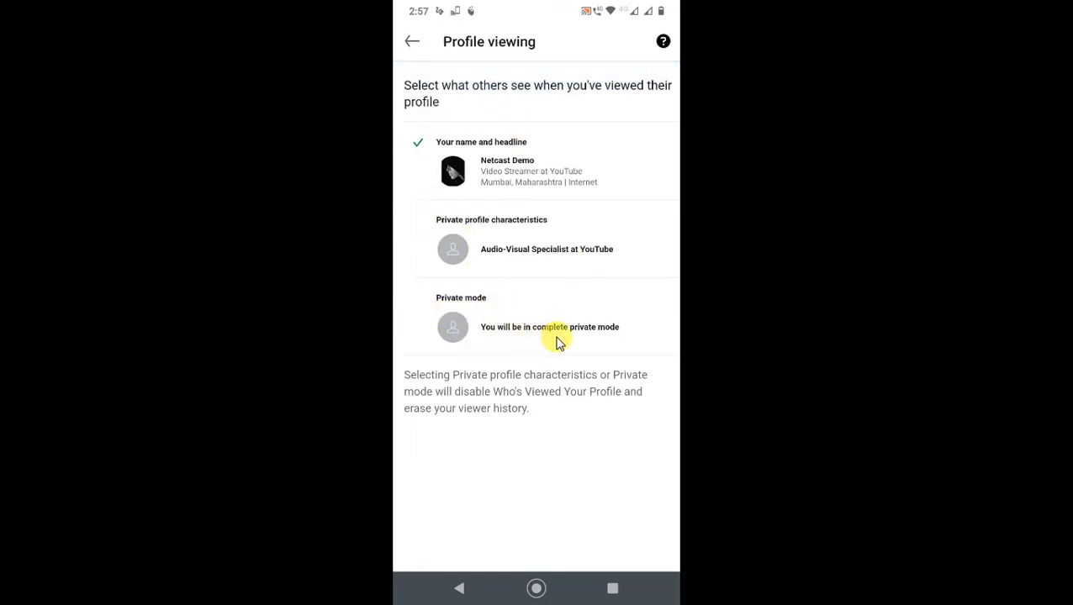
mouse_move(486, 385)
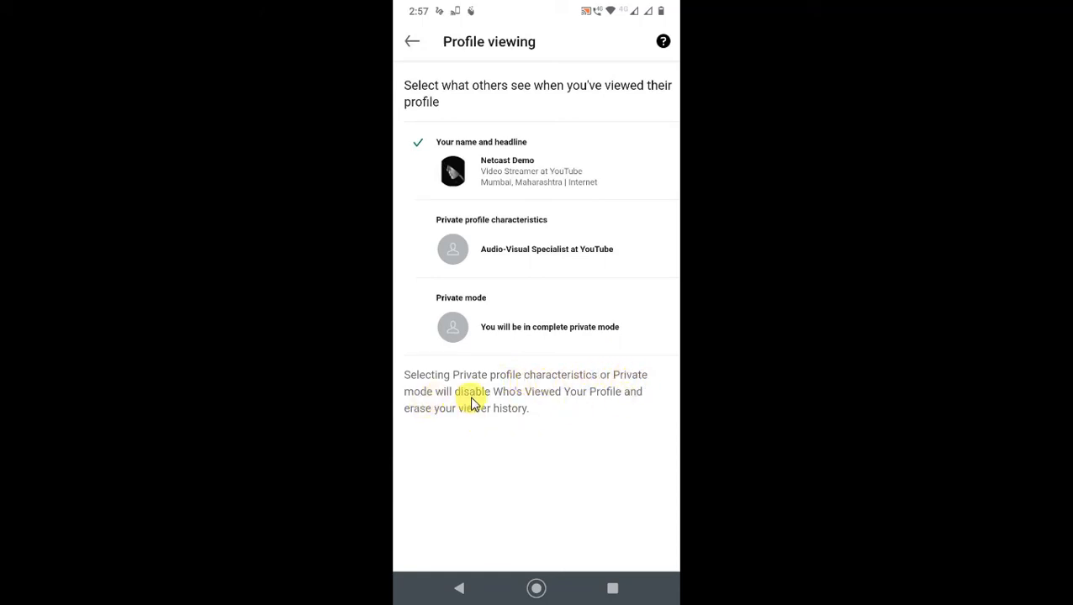
mouse_move(435, 420)
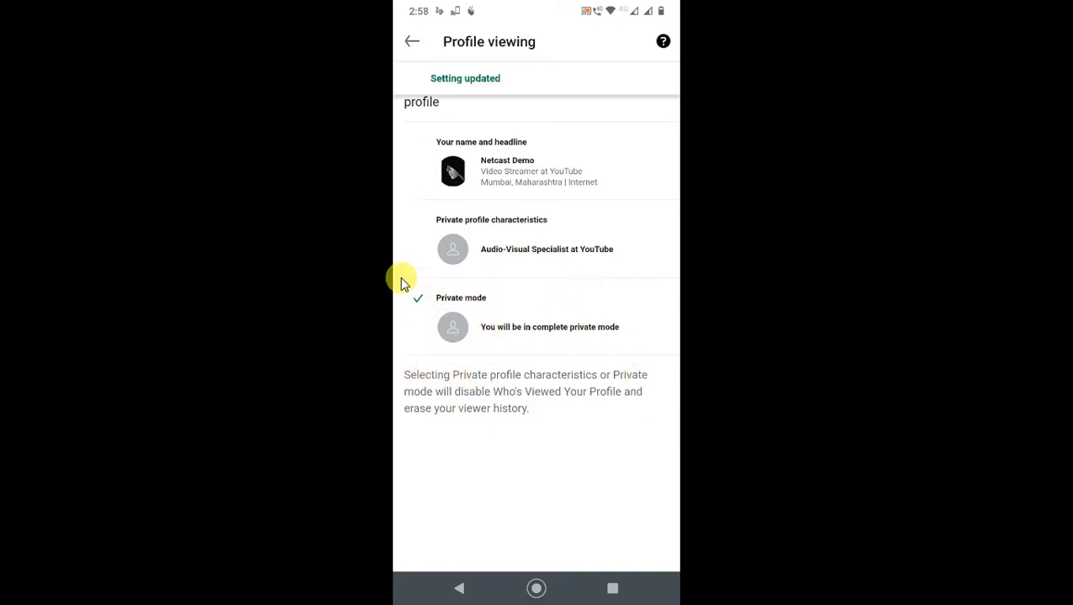
mouse_move(458, 84)
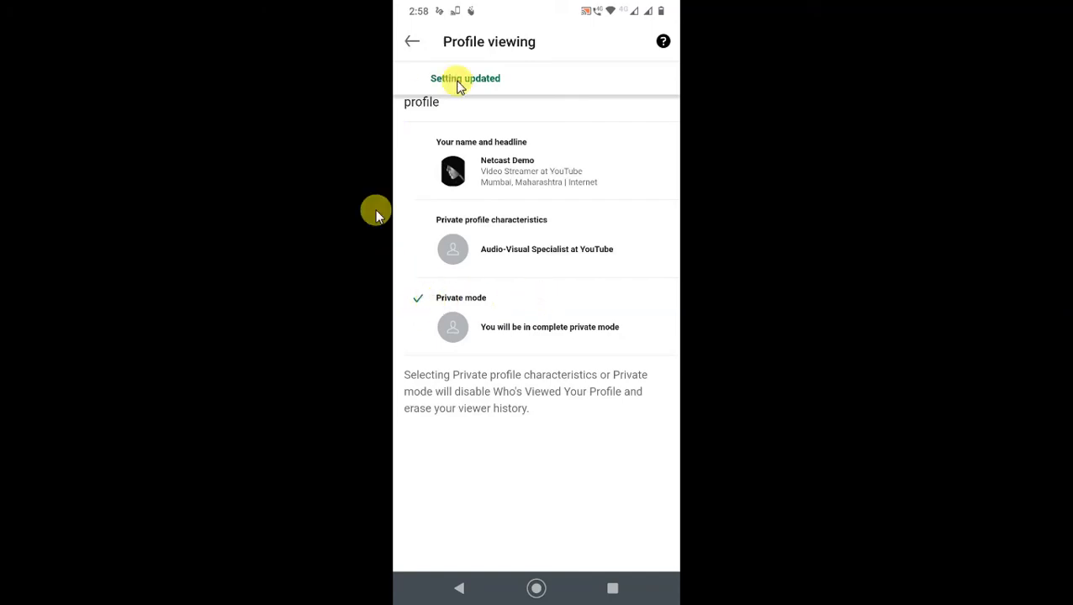
mouse_move(679, 230)
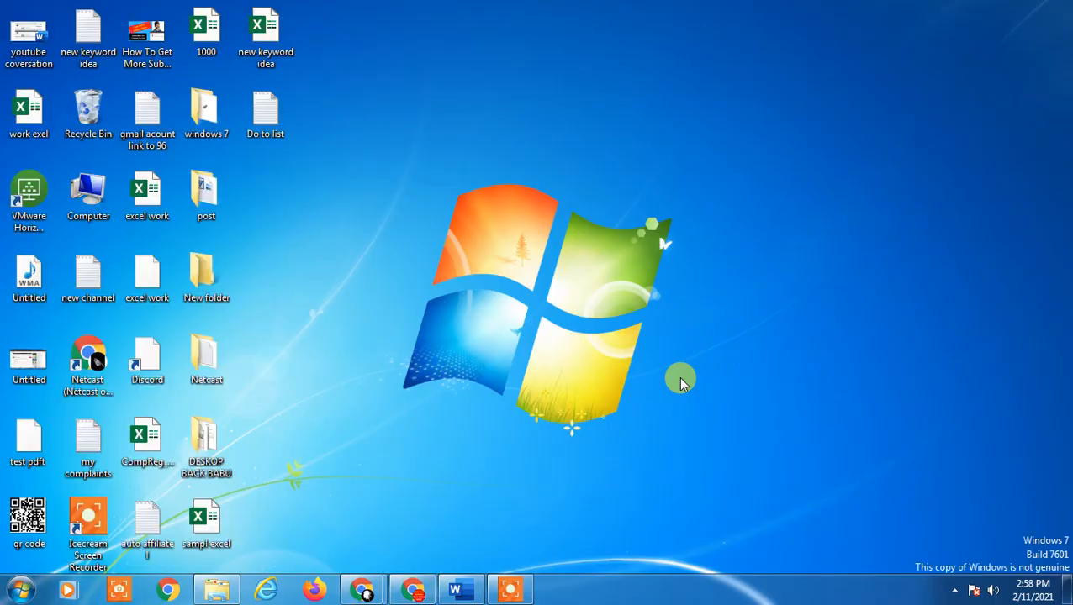
mouse_move(620, 276)
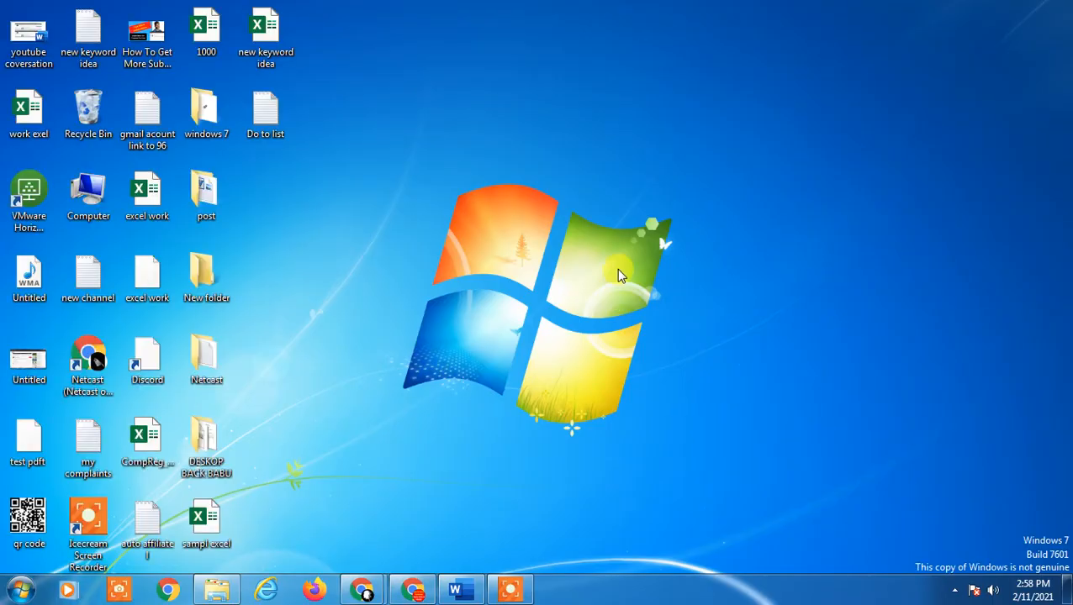
mouse_move(570, 150)
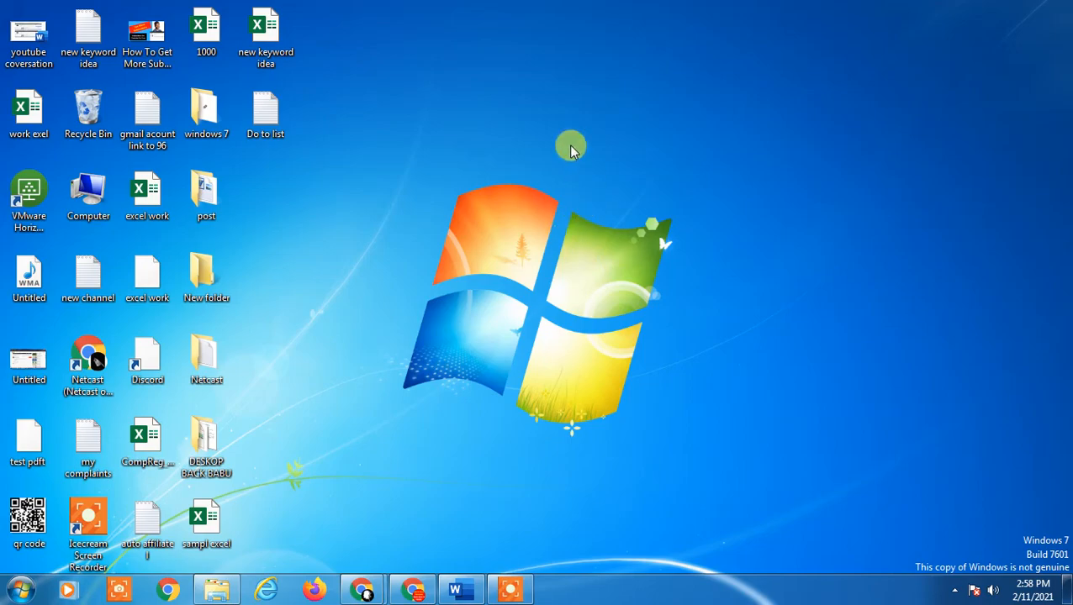